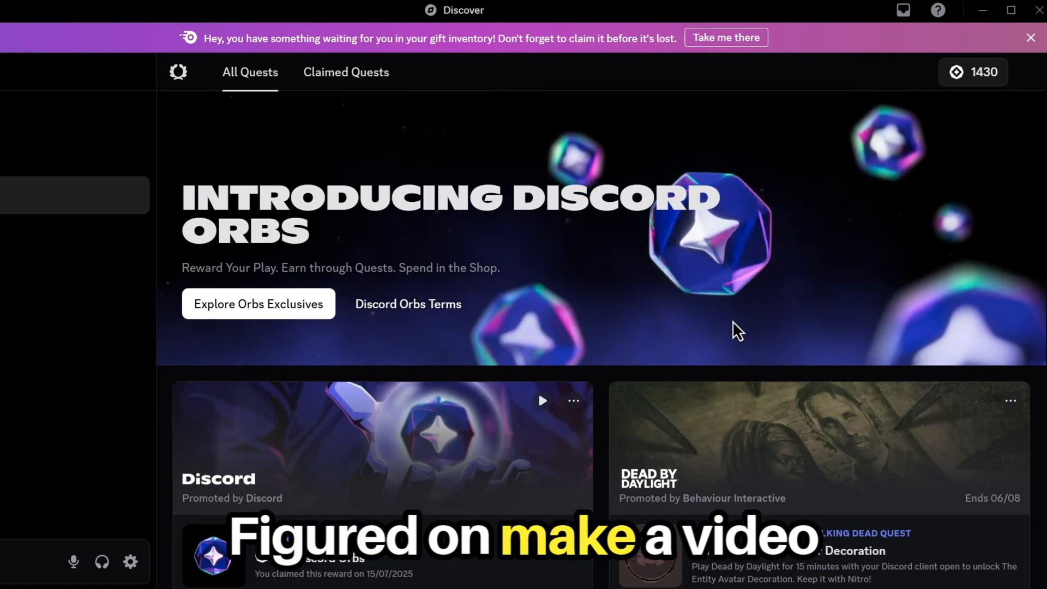
pyautogui.moveTo(759, 325)
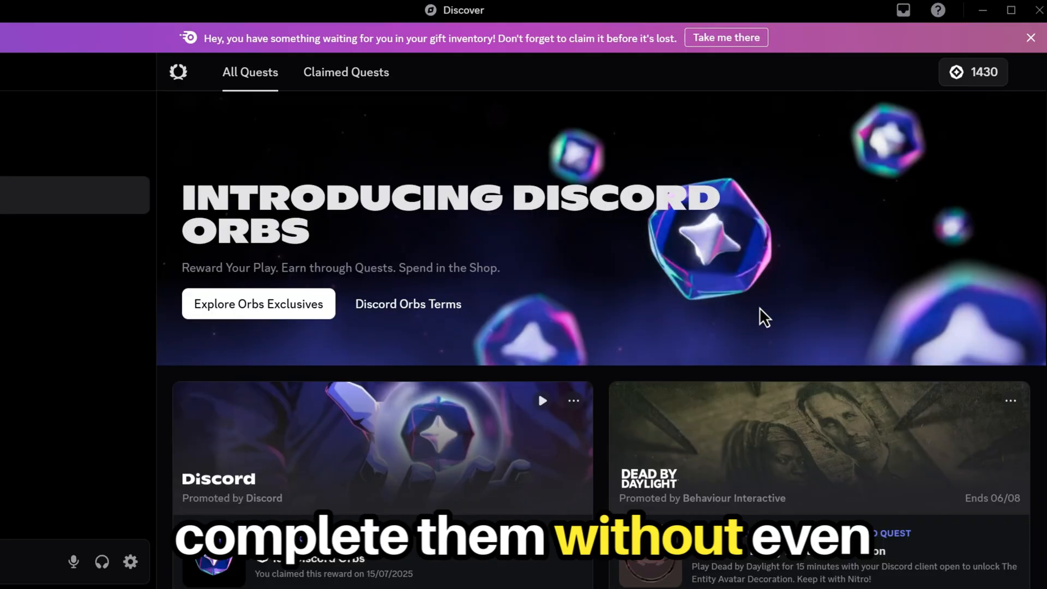
# Browse the quests list past the Dead by Daylight platform choices toward the gist script
pyautogui.scroll(-3)
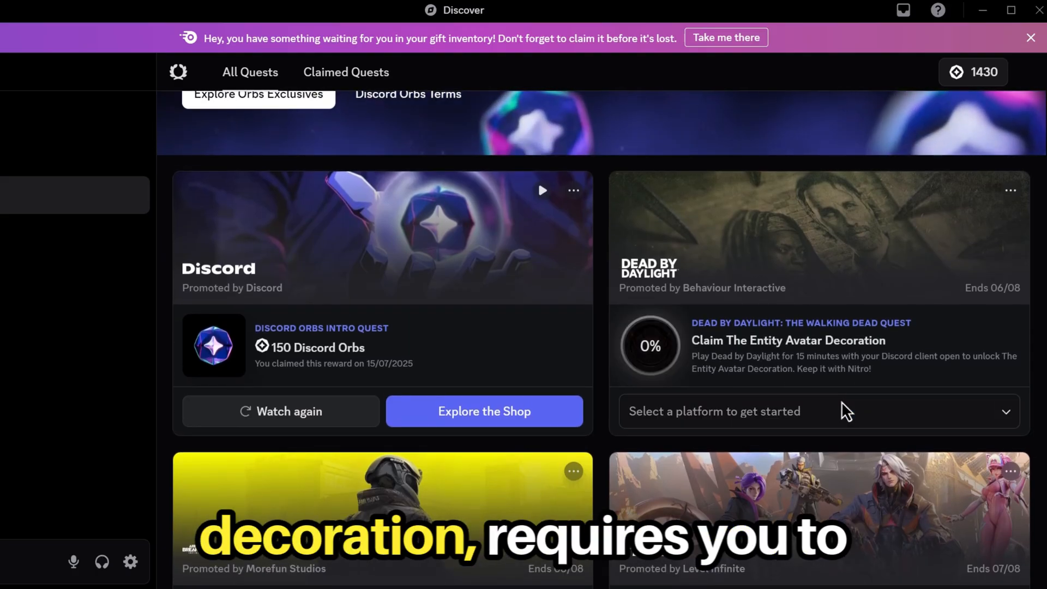
pyautogui.click(815, 411)
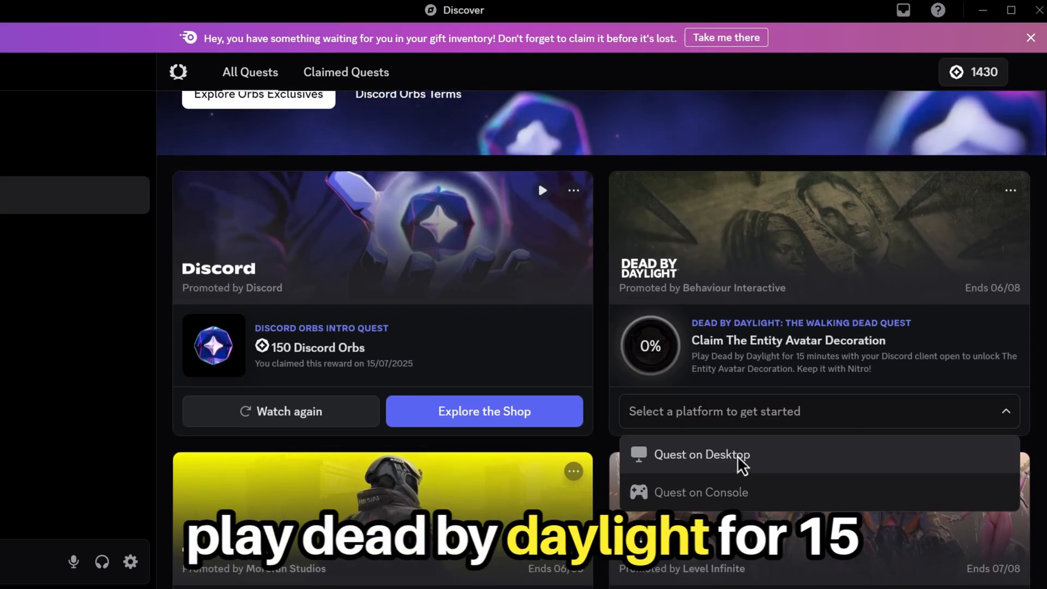
pyautogui.scroll(-3)
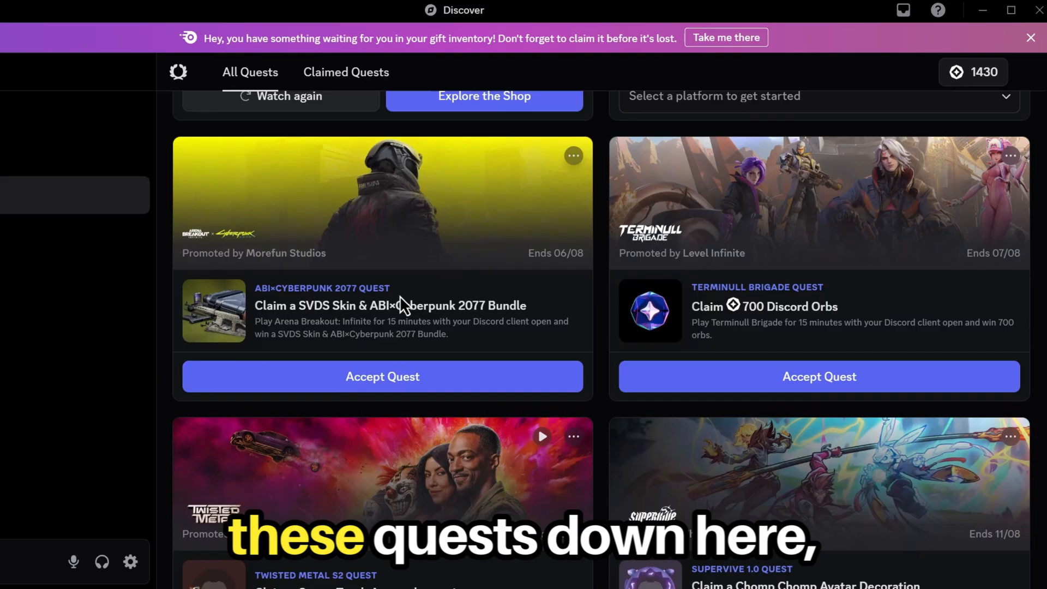
pyautogui.moveTo(230, 274)
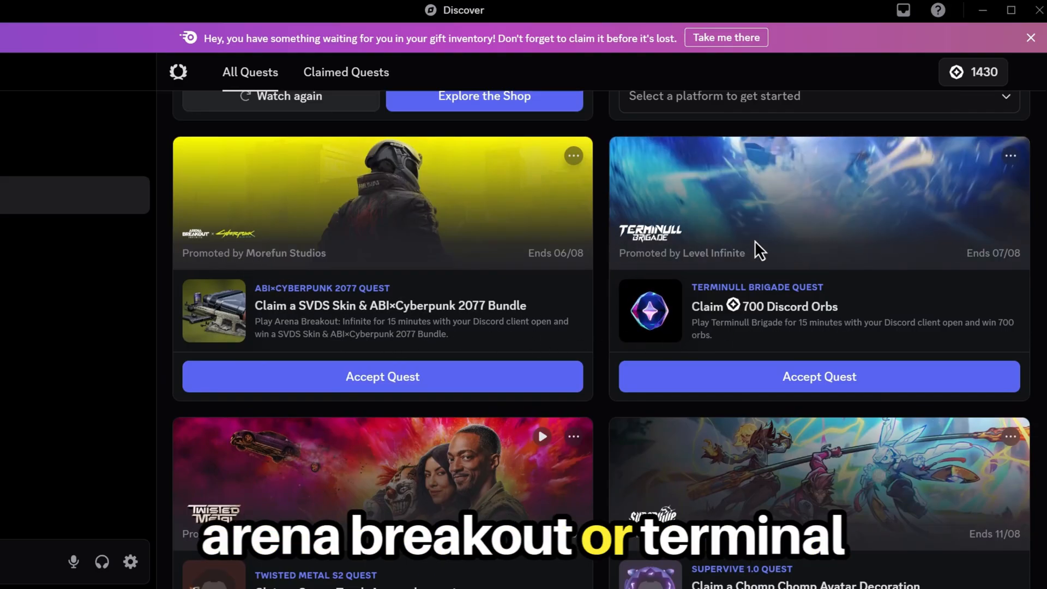
pyautogui.scroll(-3)
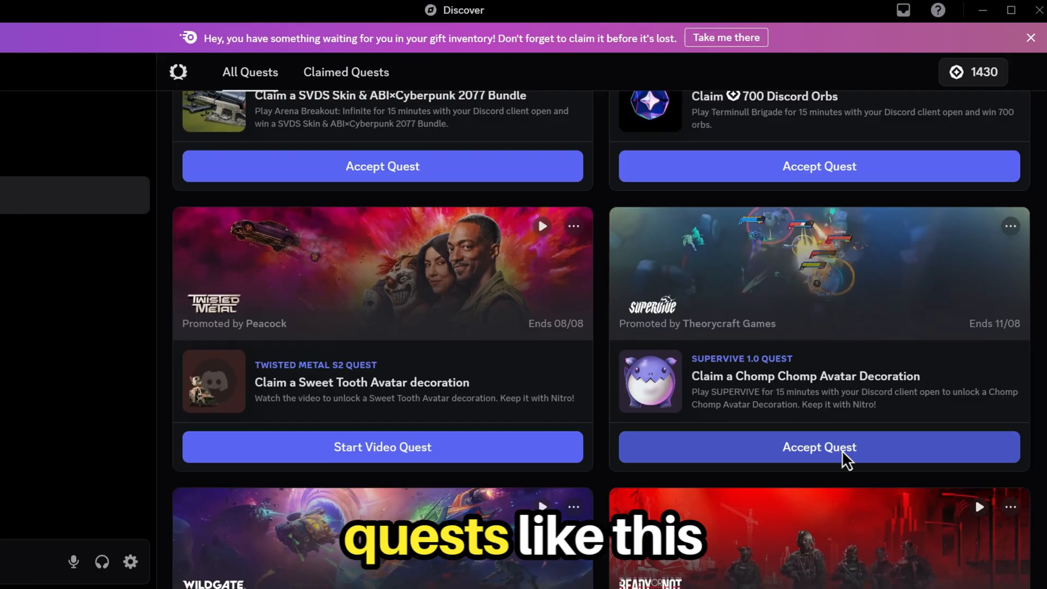
pyautogui.scroll(-3)
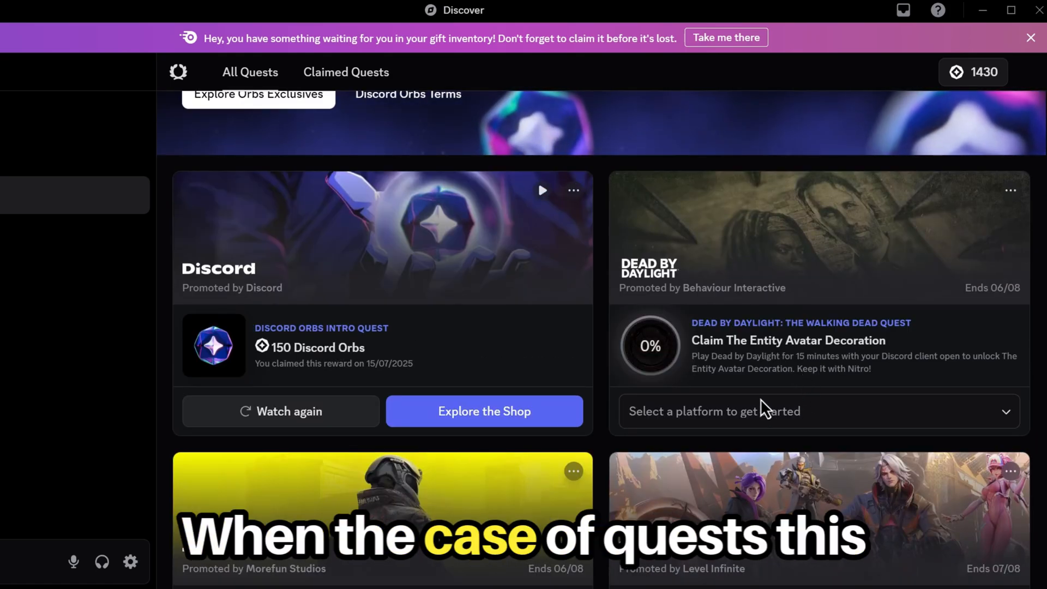
pyautogui.scroll(-3)
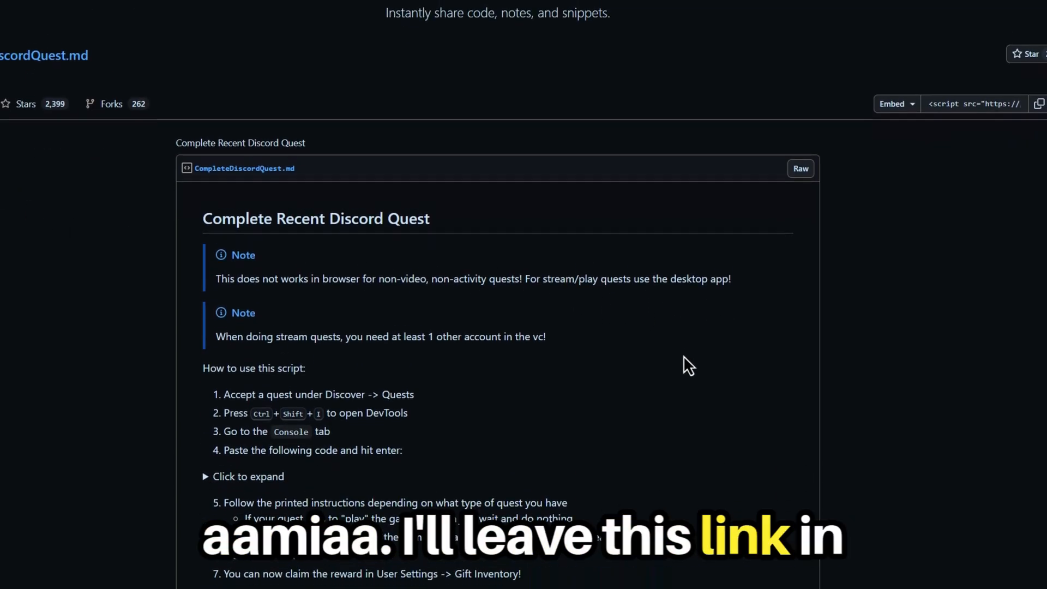
# Scroll back to the Terminull Brigade 700 Orbs quest card
pyautogui.scroll(-3)
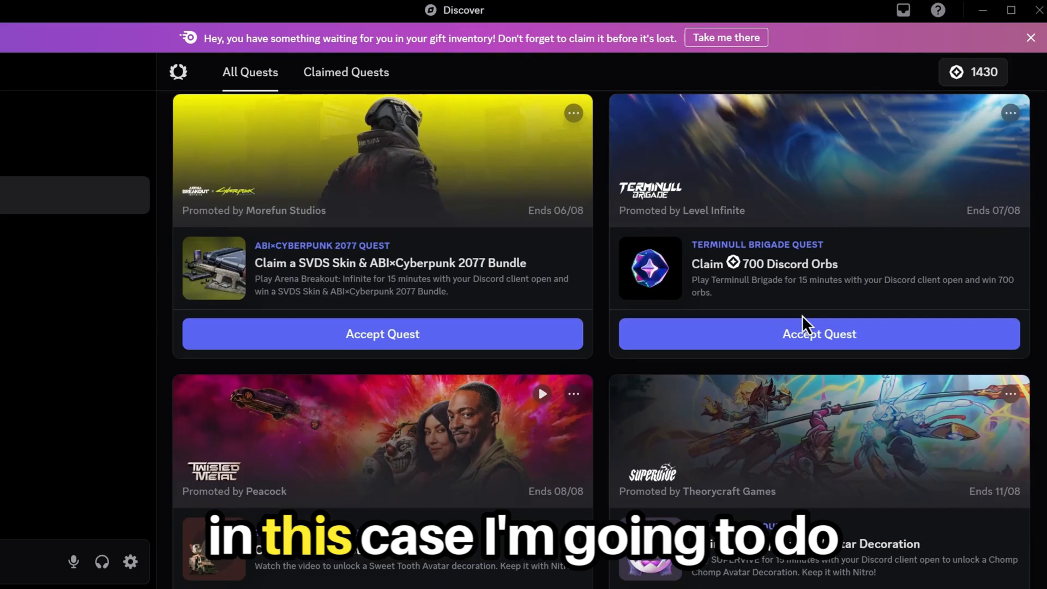
# Accept the Terminull Brigade quest and bring up Discord's developer console
pyautogui.click(819, 334)
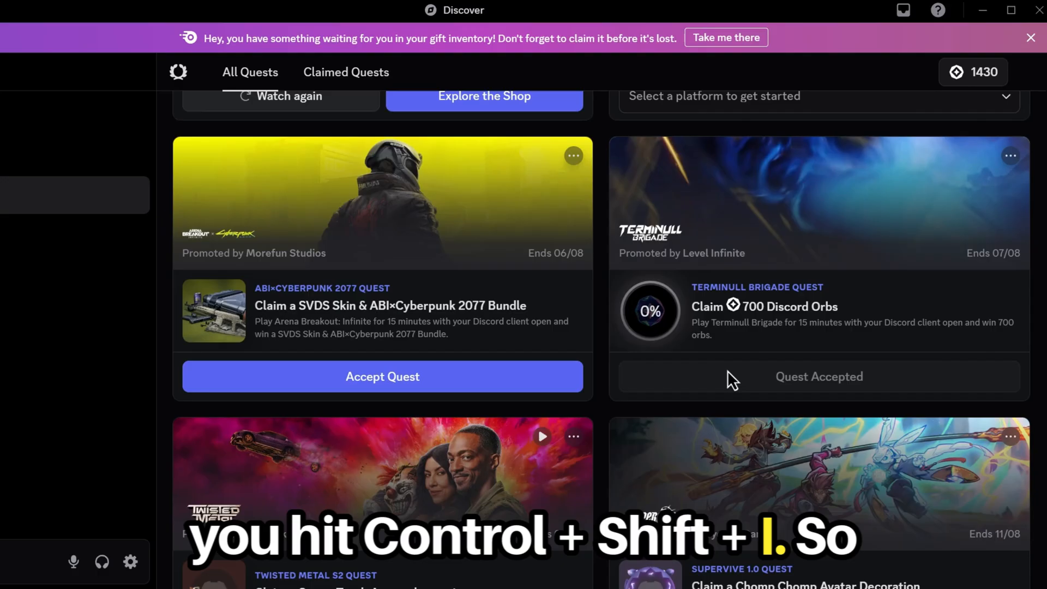
pyautogui.press('Ctrl+Shift+I')
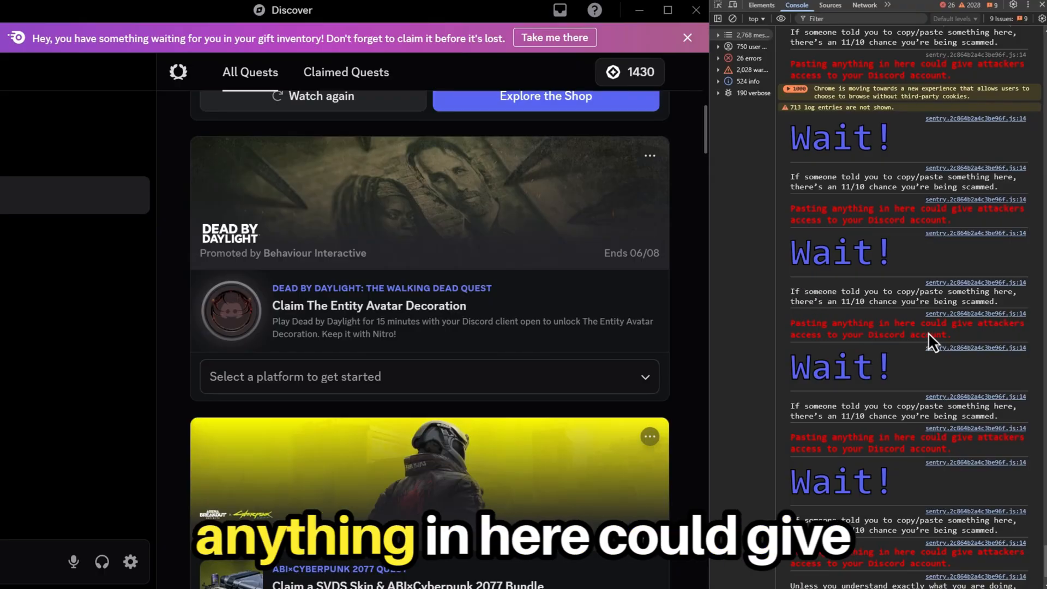
pyautogui.moveTo(901, 352)
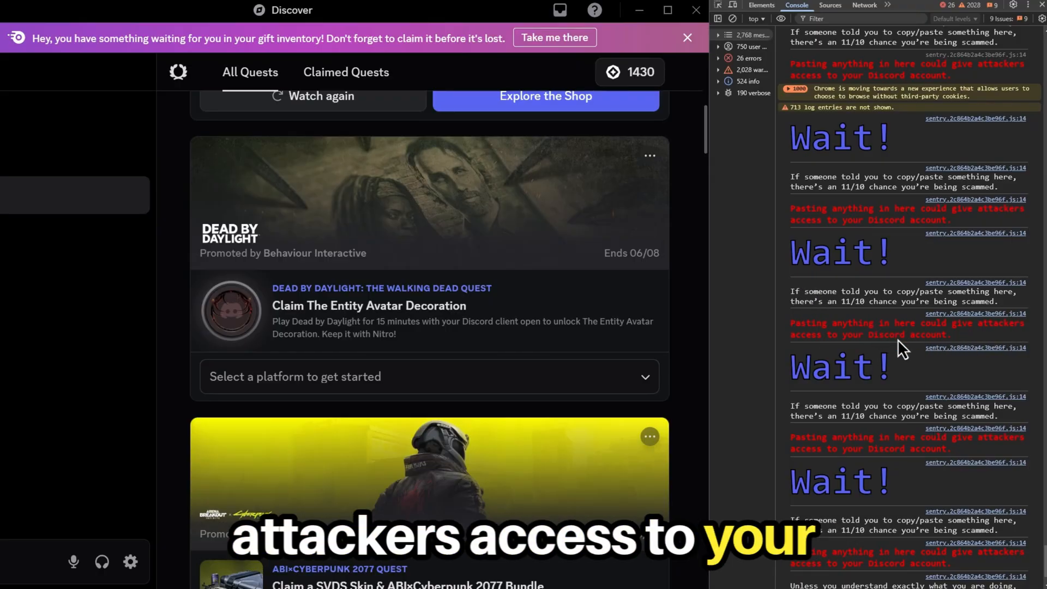
pyautogui.moveTo(914, 349)
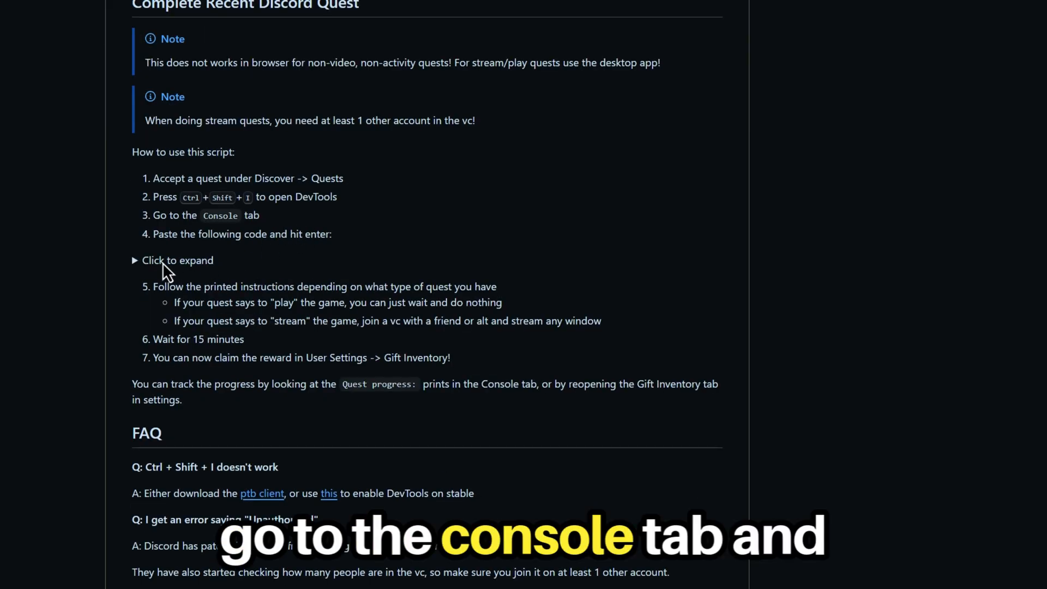
# Expand the hidden quest-completing script code on the gist page
pyautogui.click(176, 259)
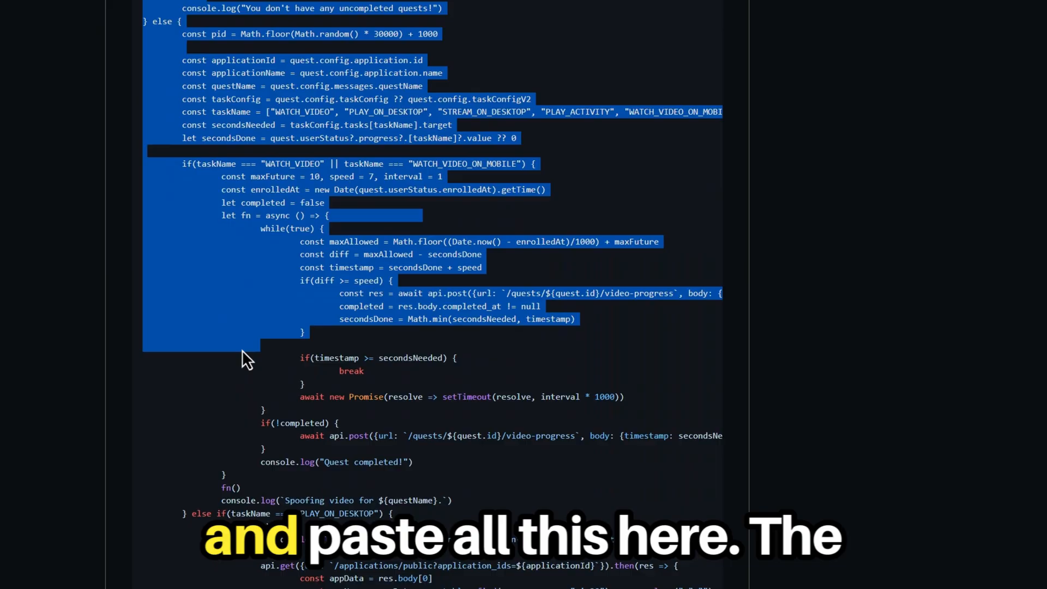
pyautogui.scroll(-3)
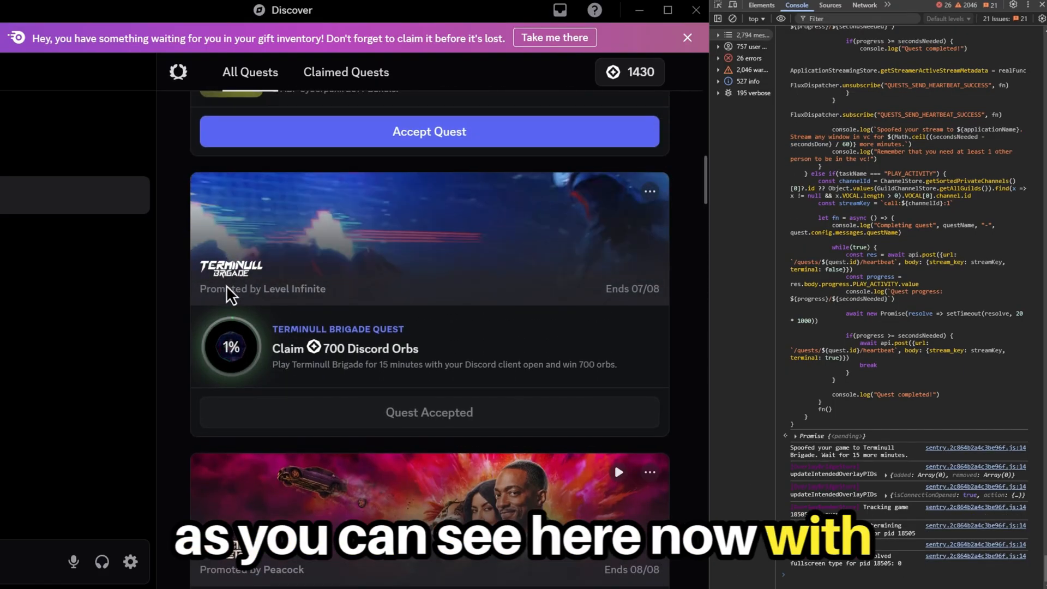
pyautogui.moveTo(207, 347)
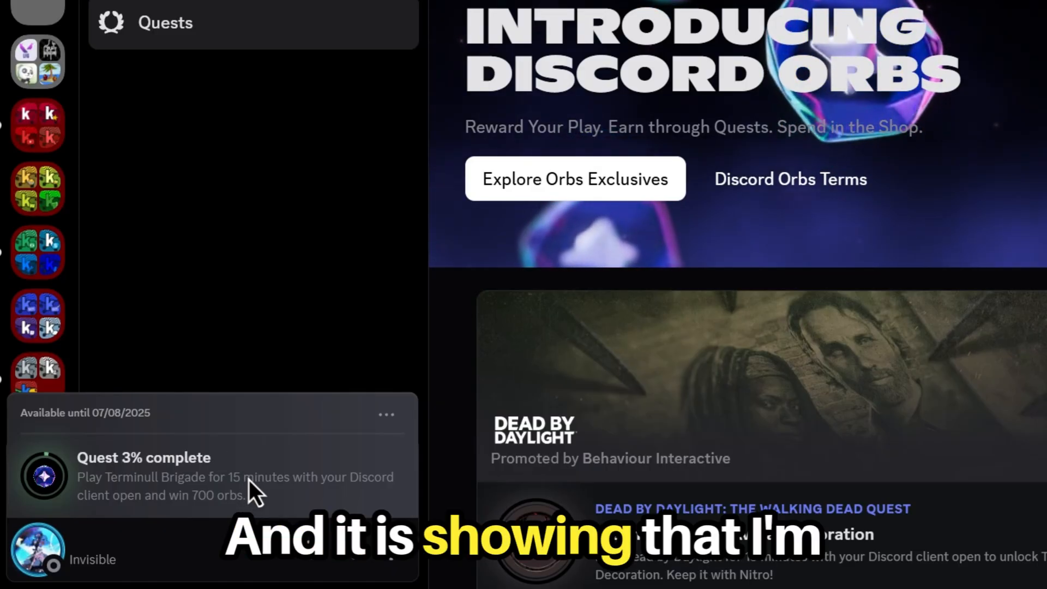
# Scroll through the console logs and down to the gist's FAQ on common script errors
pyautogui.scroll(-3)
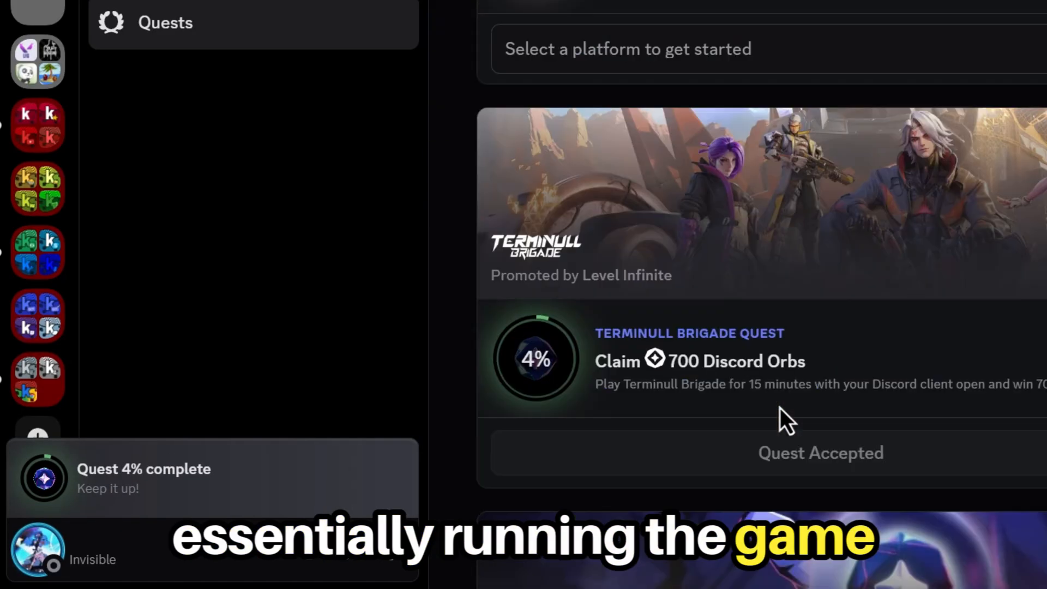
pyautogui.scroll(-3)
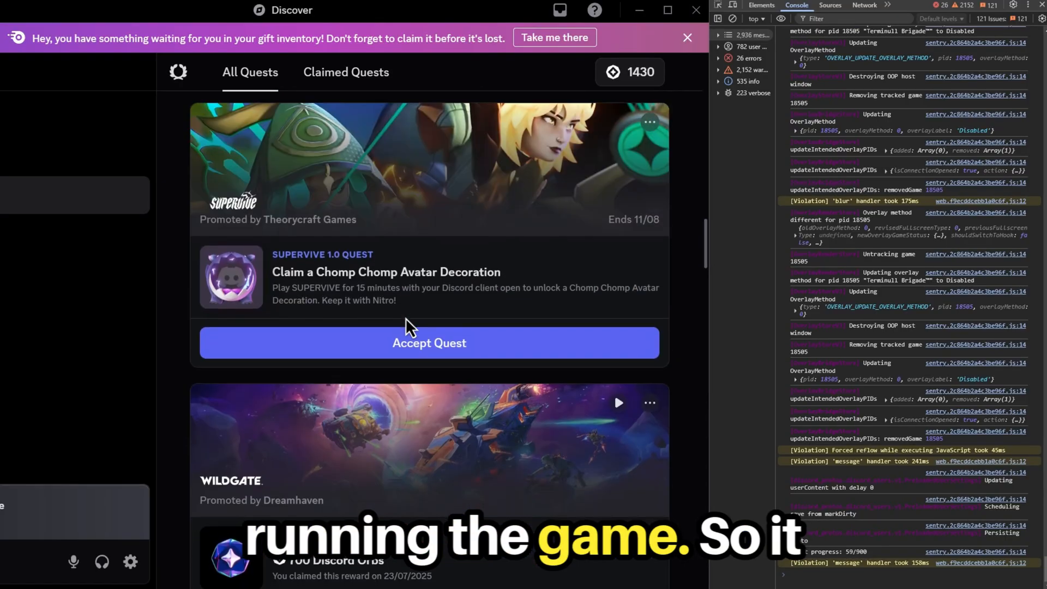
pyautogui.scroll(-3)
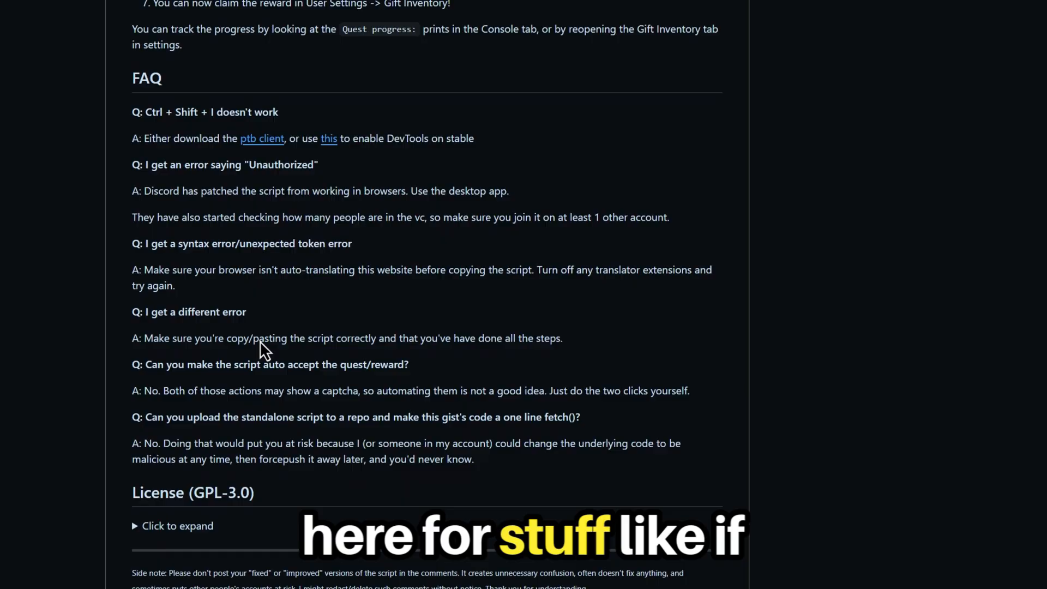
pyautogui.doubleClick(284, 165)
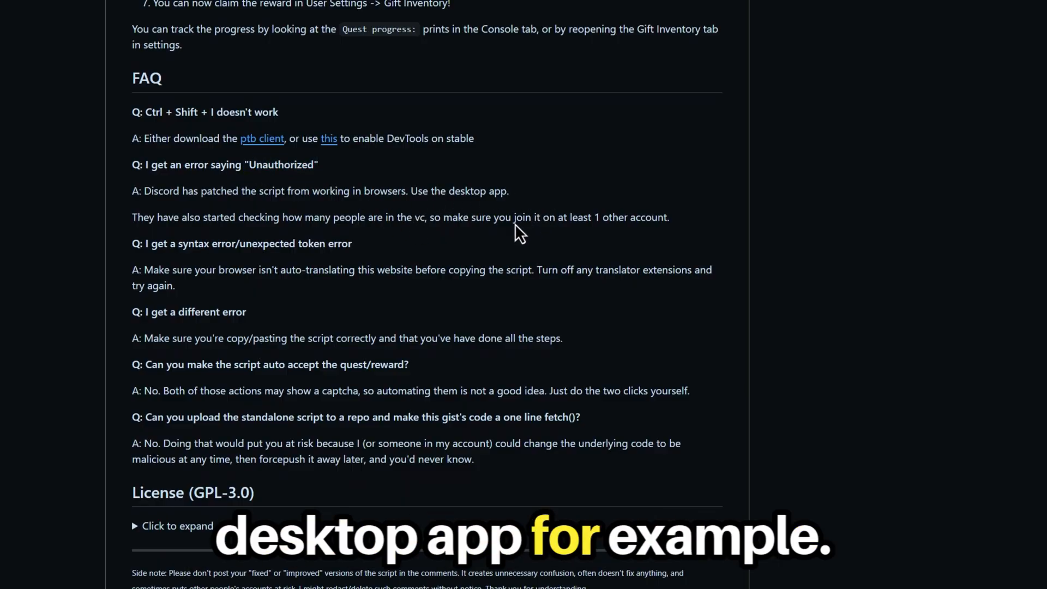
pyautogui.moveTo(295, 115)
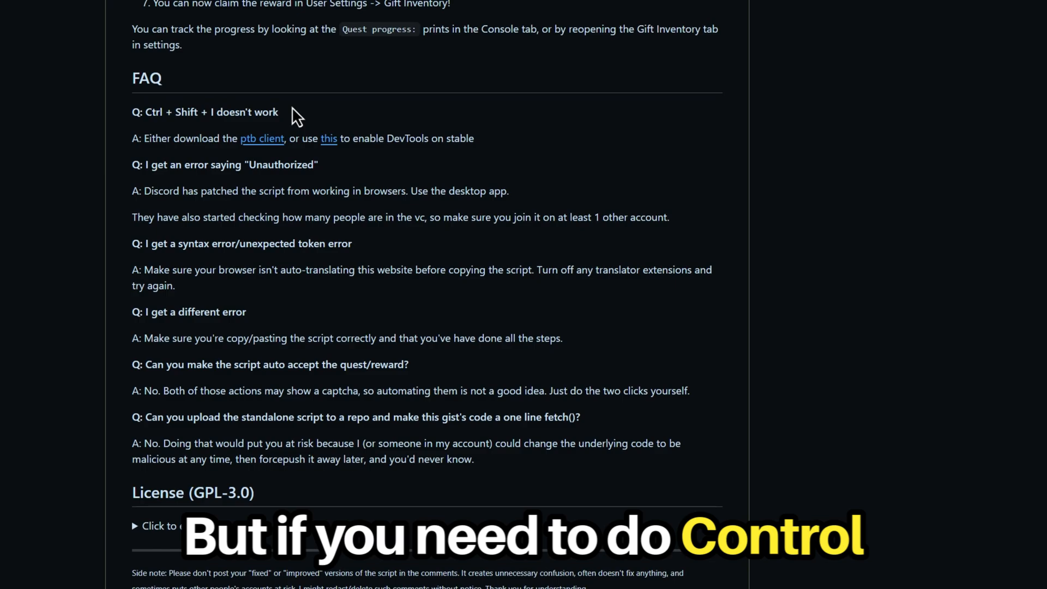
pyautogui.moveTo(272, 152)
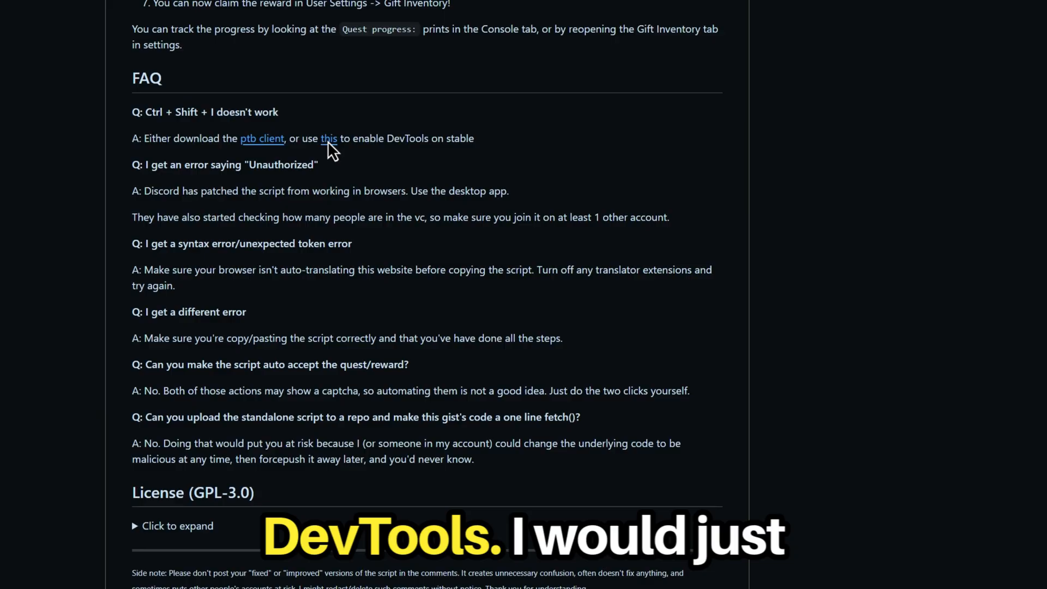
pyautogui.moveTo(255, 153)
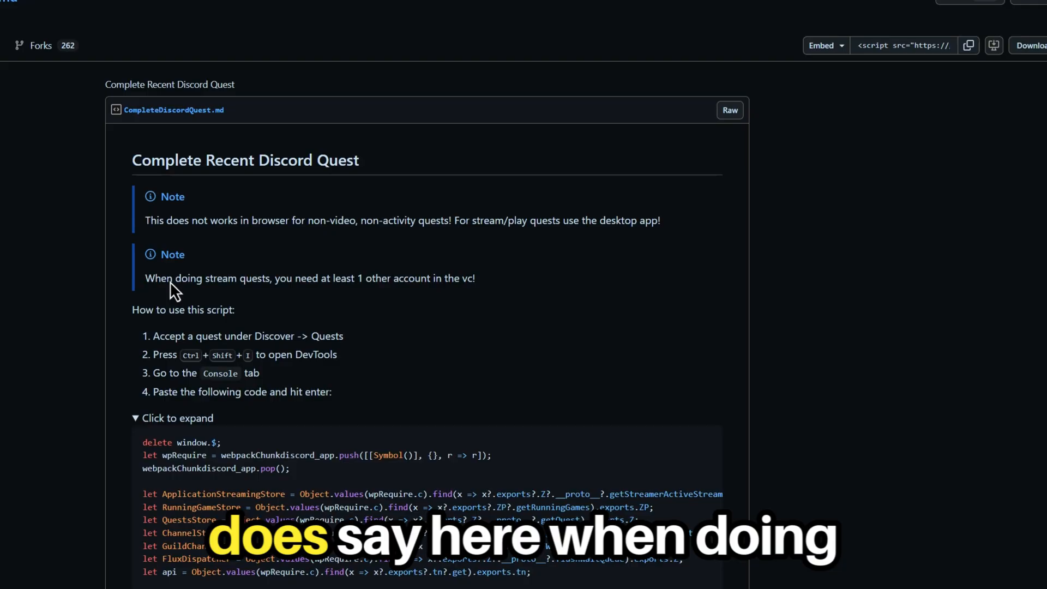
pyautogui.moveTo(390, 301)
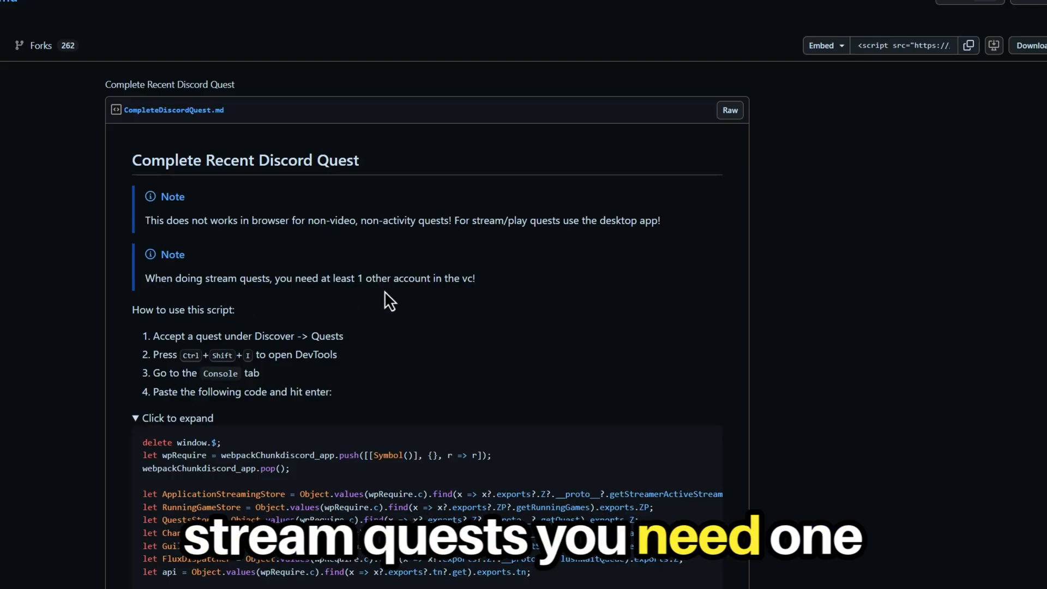
pyautogui.moveTo(467, 305)
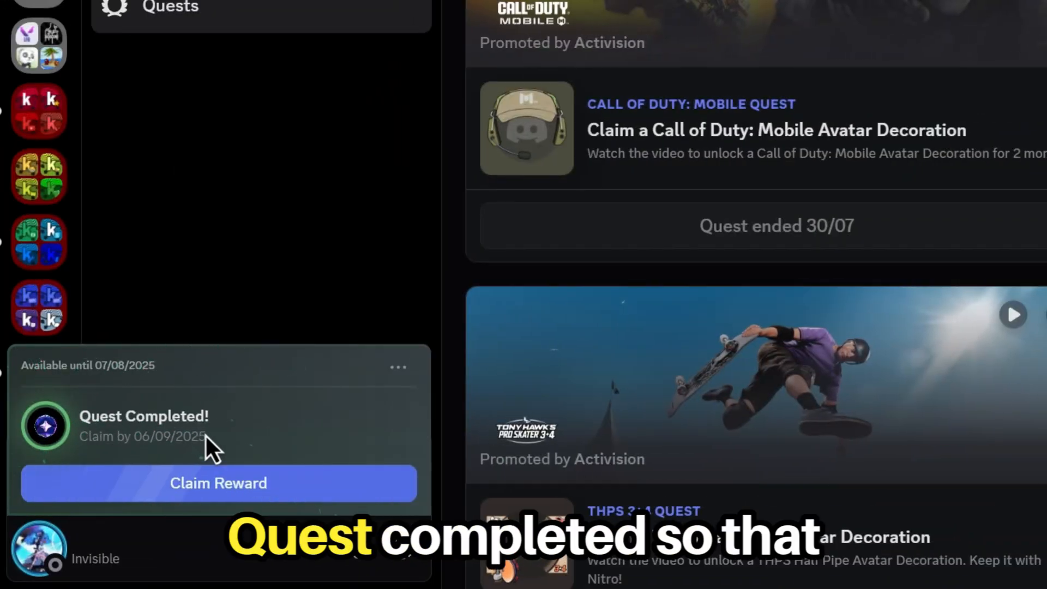
# Claim the quest reward, pass the hCaptcha check, and dismiss the 2130 Orbs balance notice
pyautogui.click(218, 483)
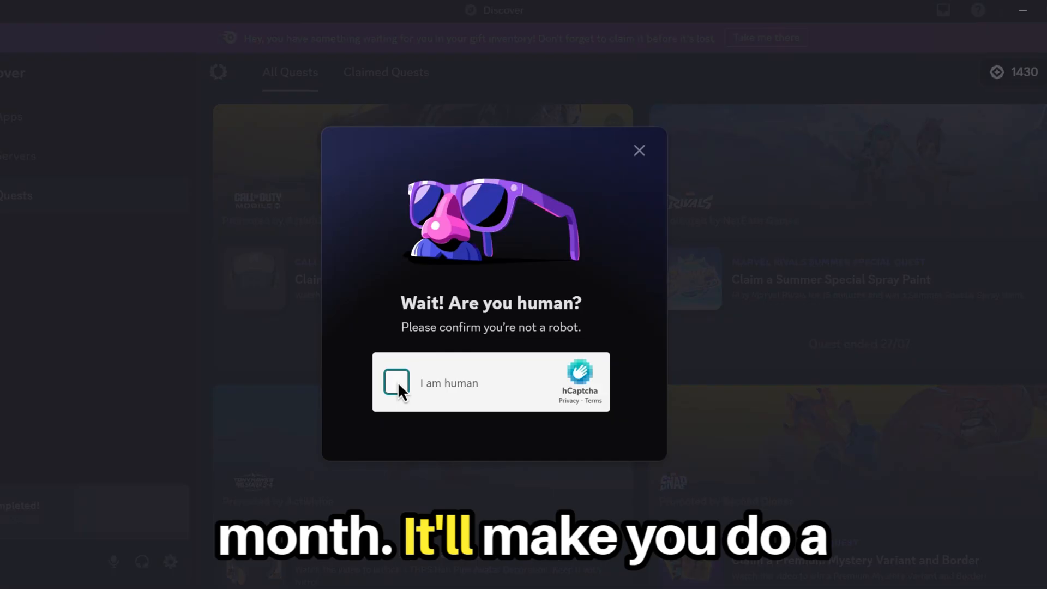
pyautogui.click(396, 383)
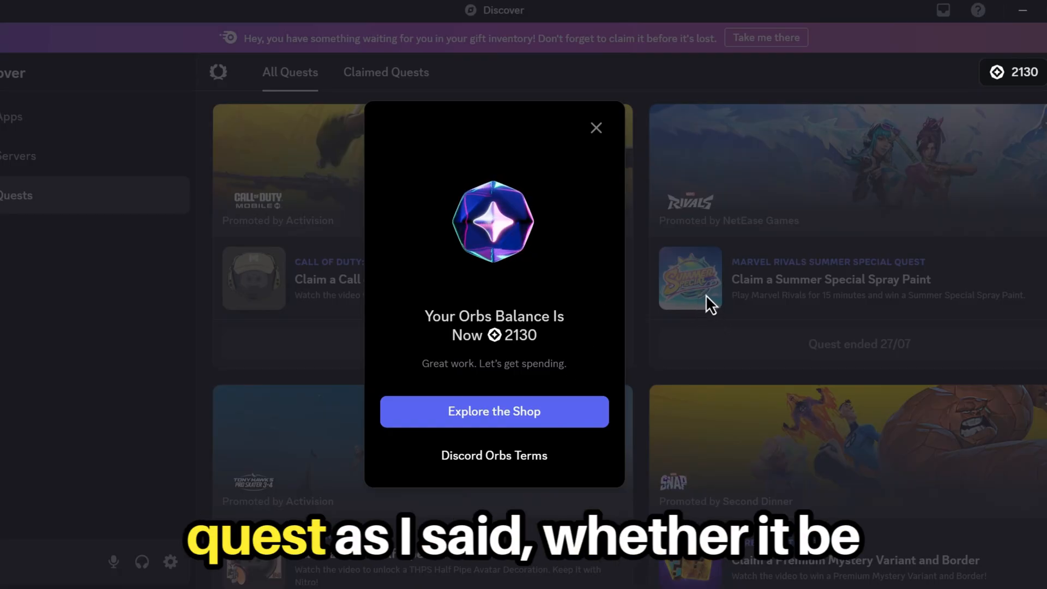
pyautogui.click(596, 128)
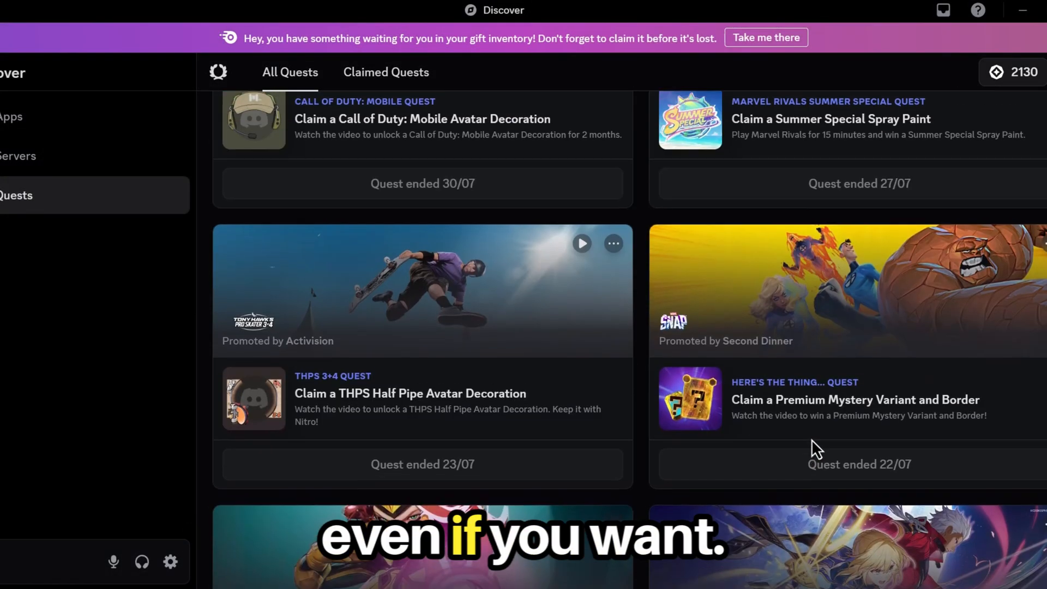
# Scroll the Quests page to the Orbs exclusives grid of reward tiles
pyautogui.scroll(-3)
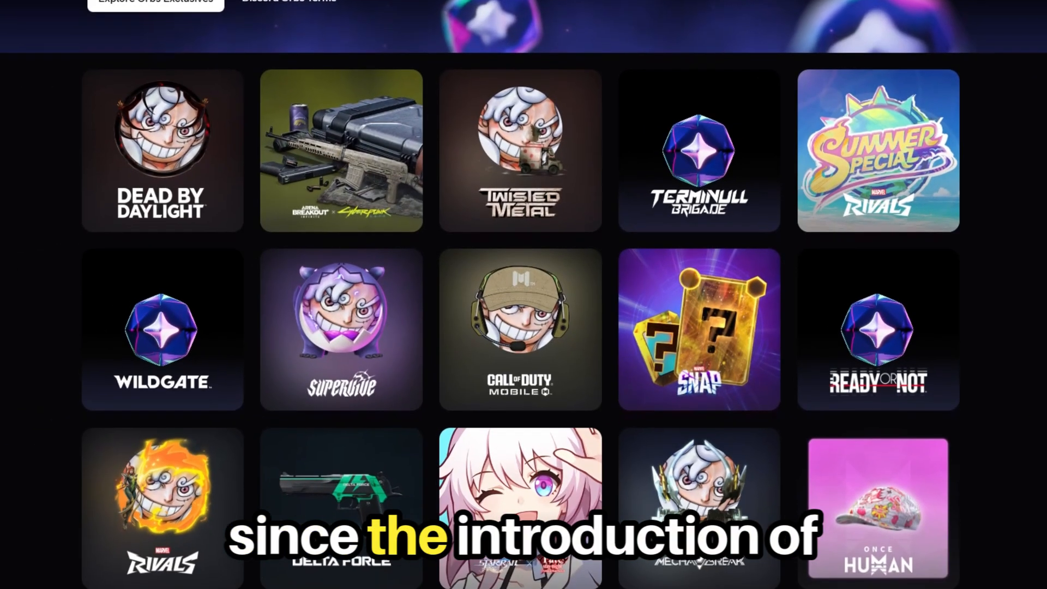
pyautogui.scroll(-3)
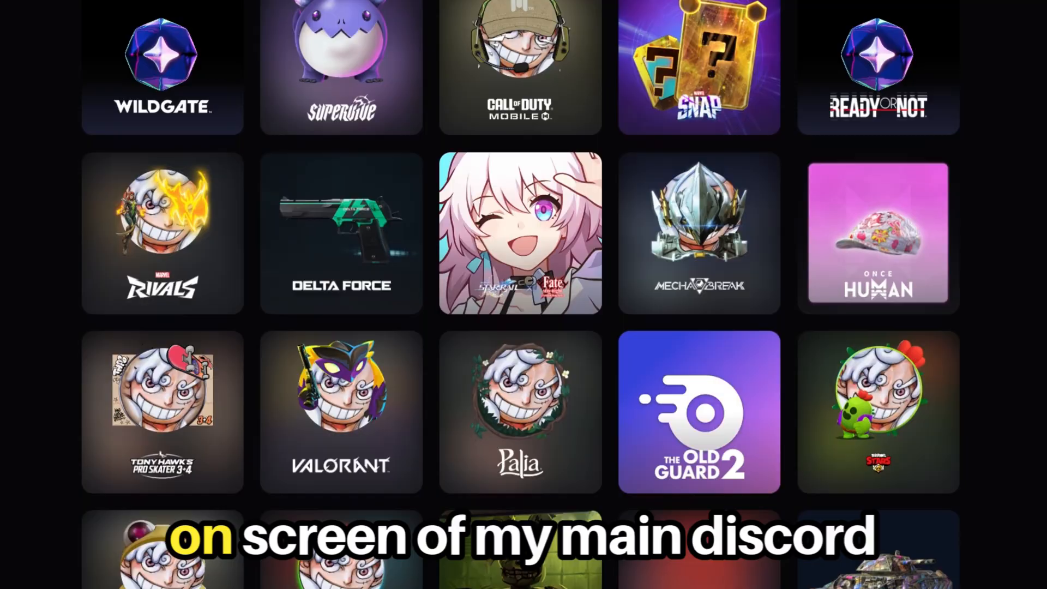
pyautogui.scroll(-3)
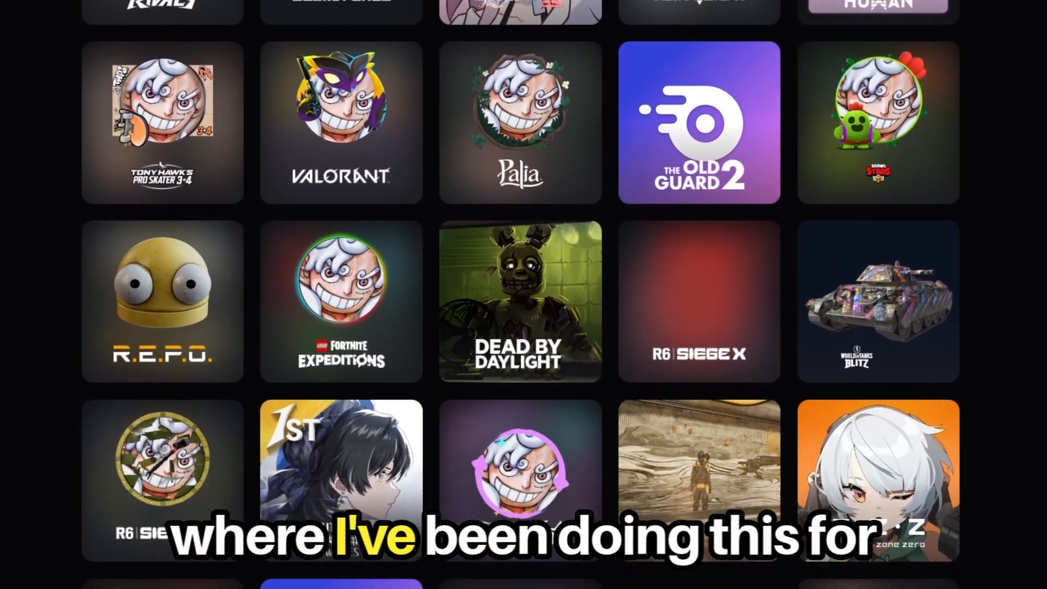
pyautogui.scroll(-3)
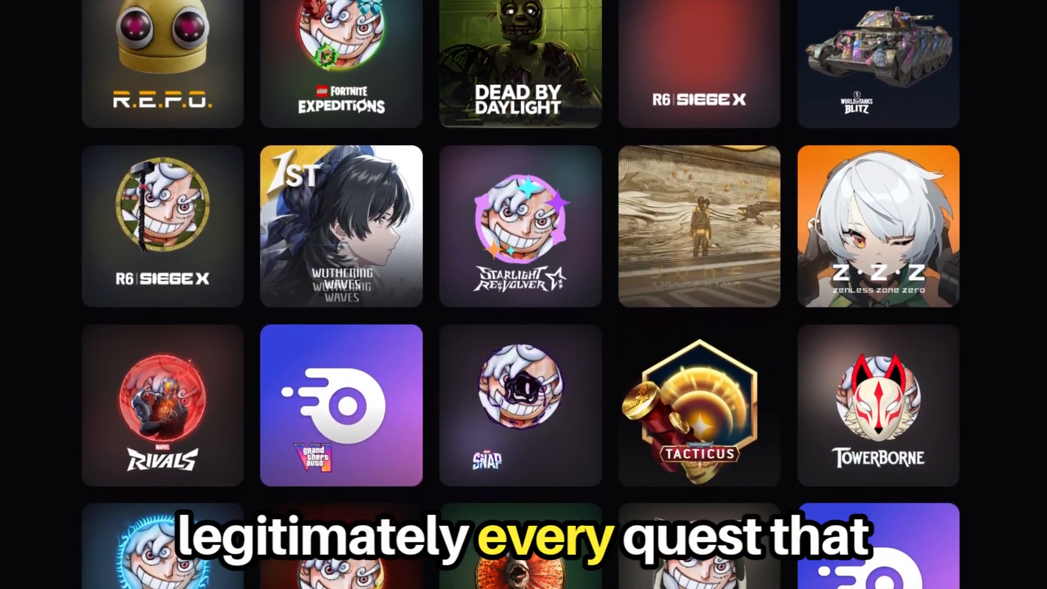
pyautogui.scroll(-3)
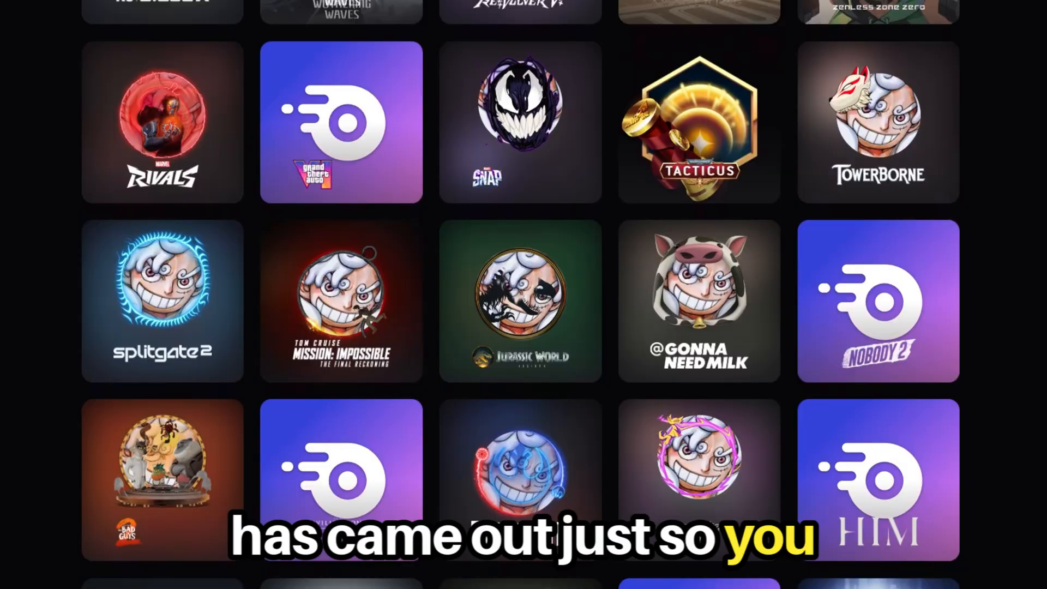
pyautogui.scroll(-3)
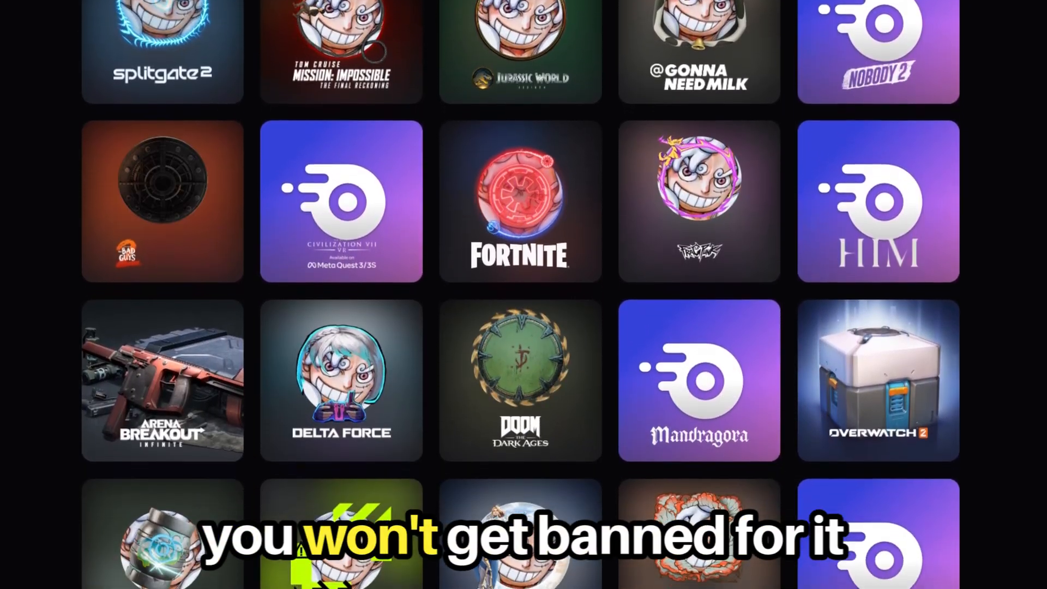
pyautogui.scroll(-3)
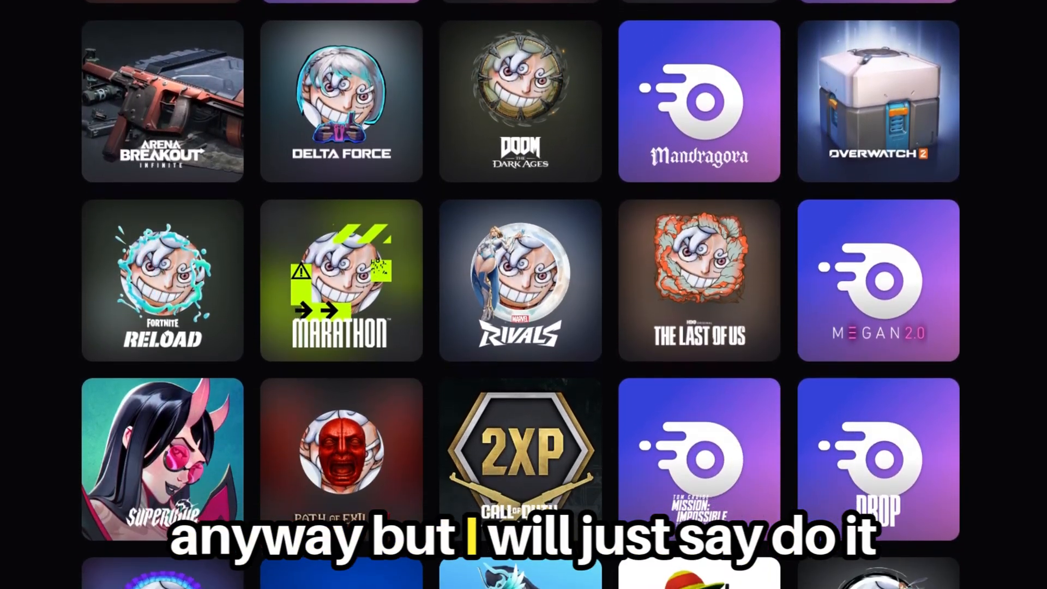
pyautogui.scroll(-3)
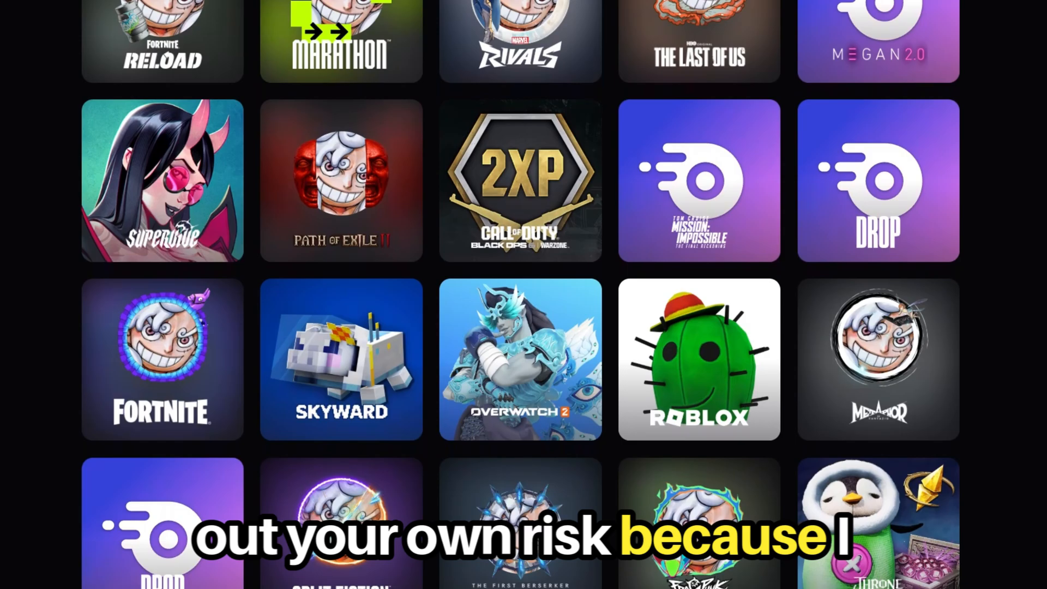
pyautogui.scroll(-3)
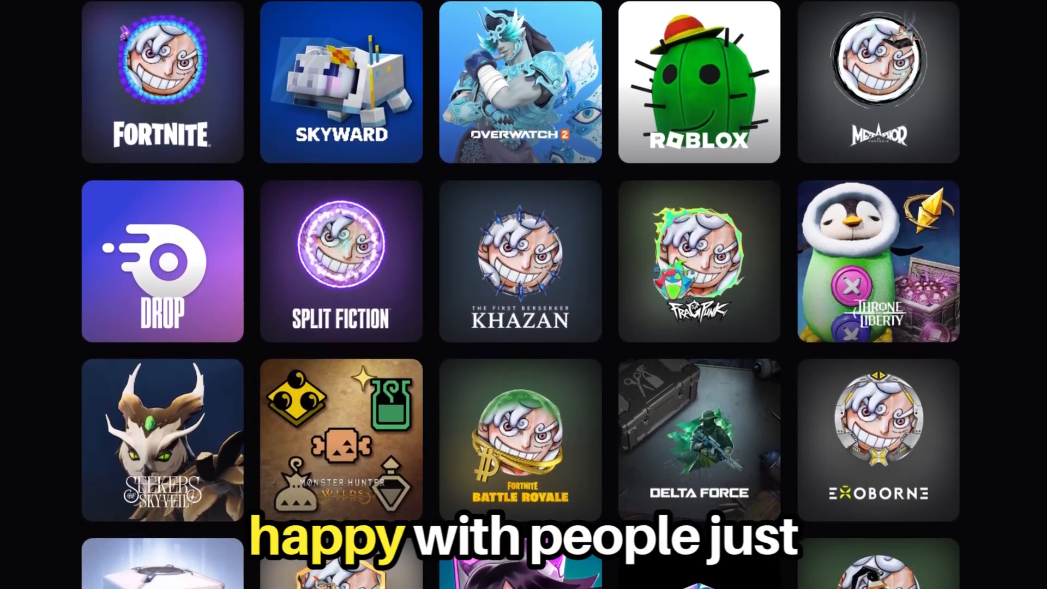
pyautogui.scroll(-3)
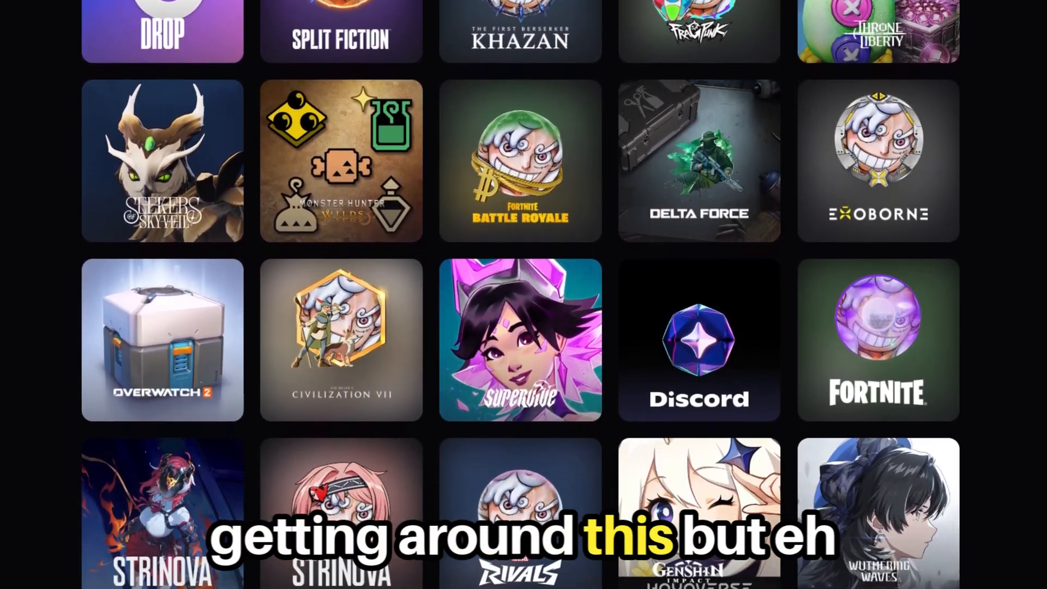
pyautogui.scroll(-3)
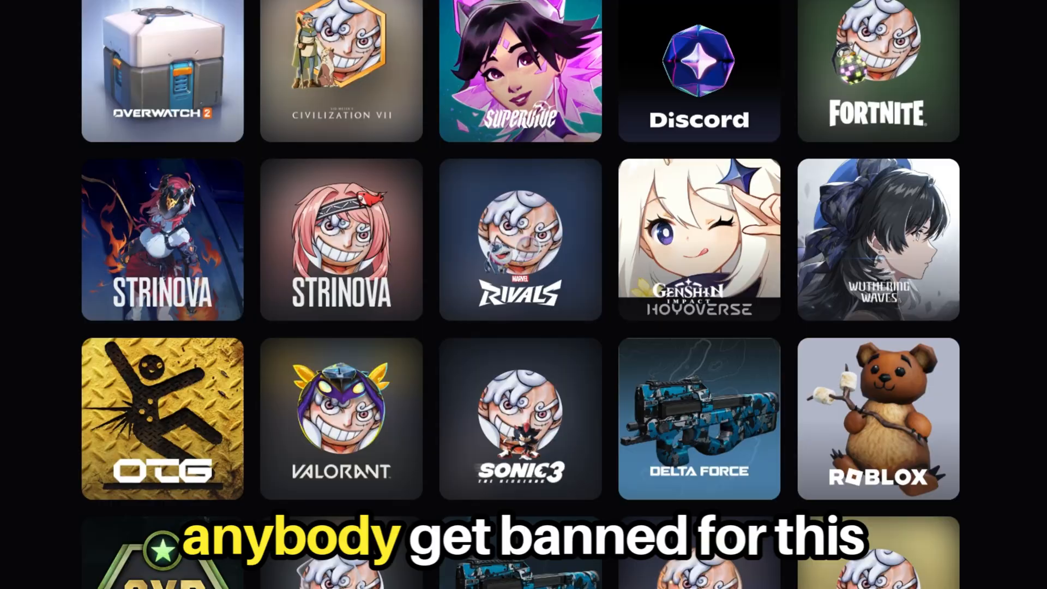